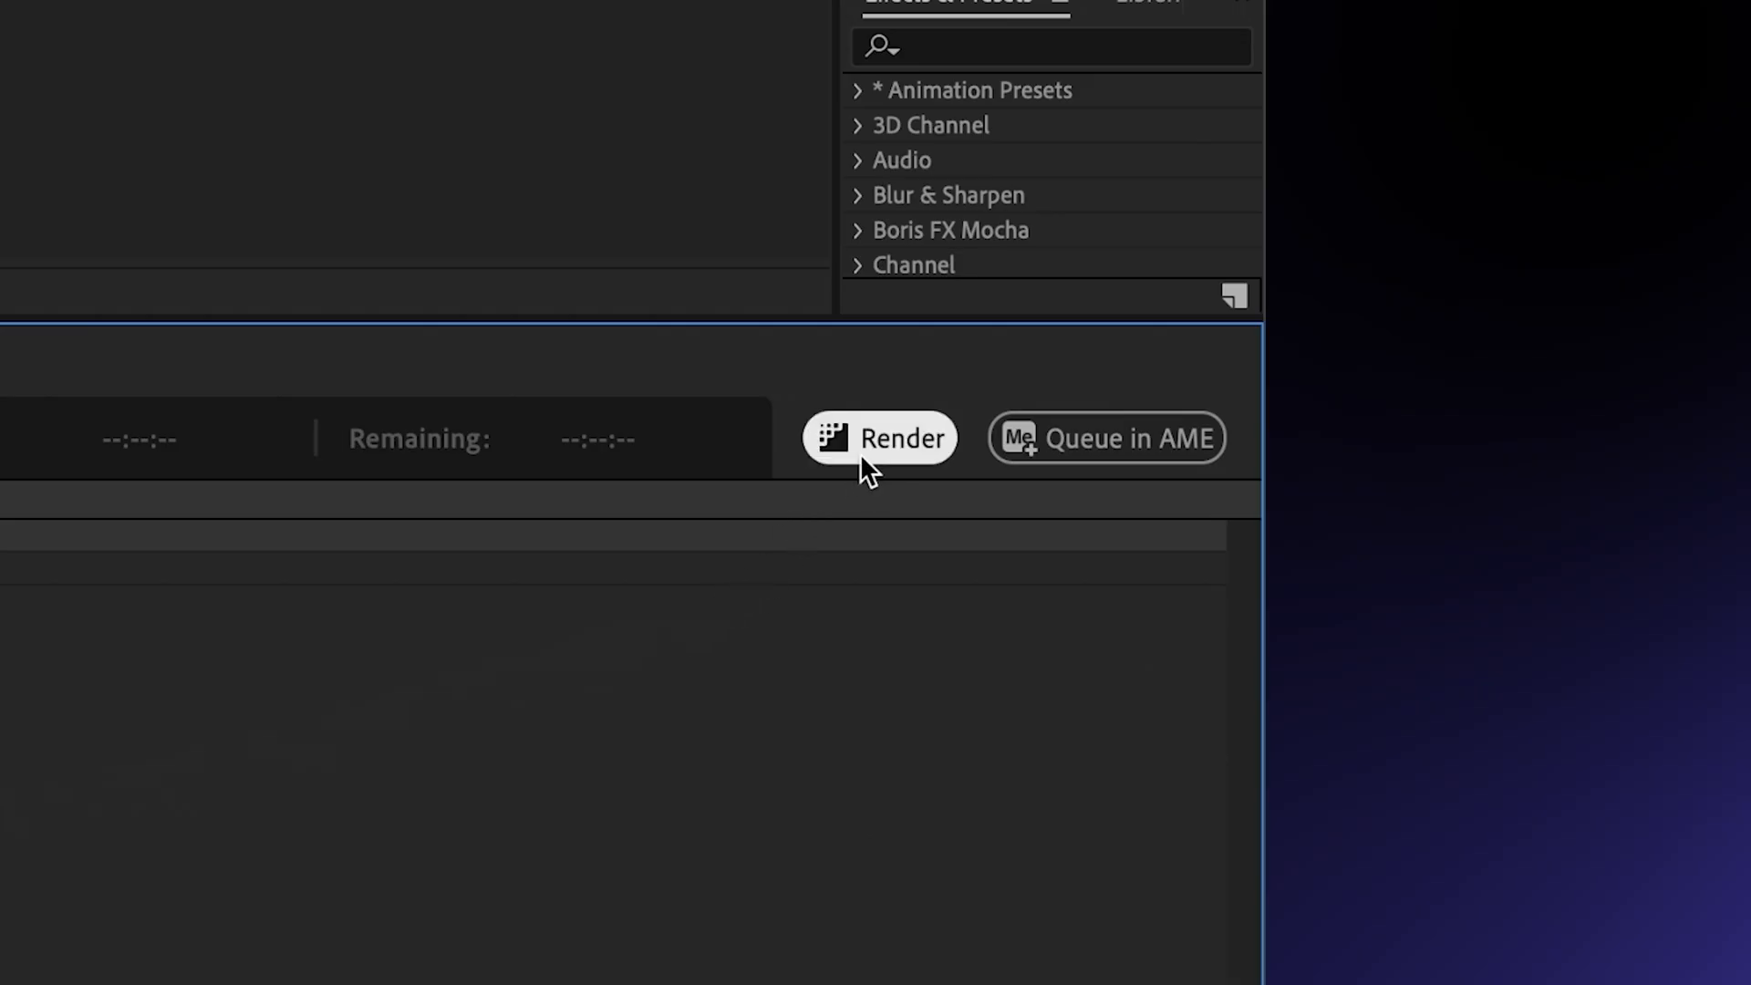
Step: Open 'Fire Explosion Logo 1 (converted).aep' from Finder with Adobe After Effects (Beta)
{"action": "left_click", "coordinate": [880, 438]}
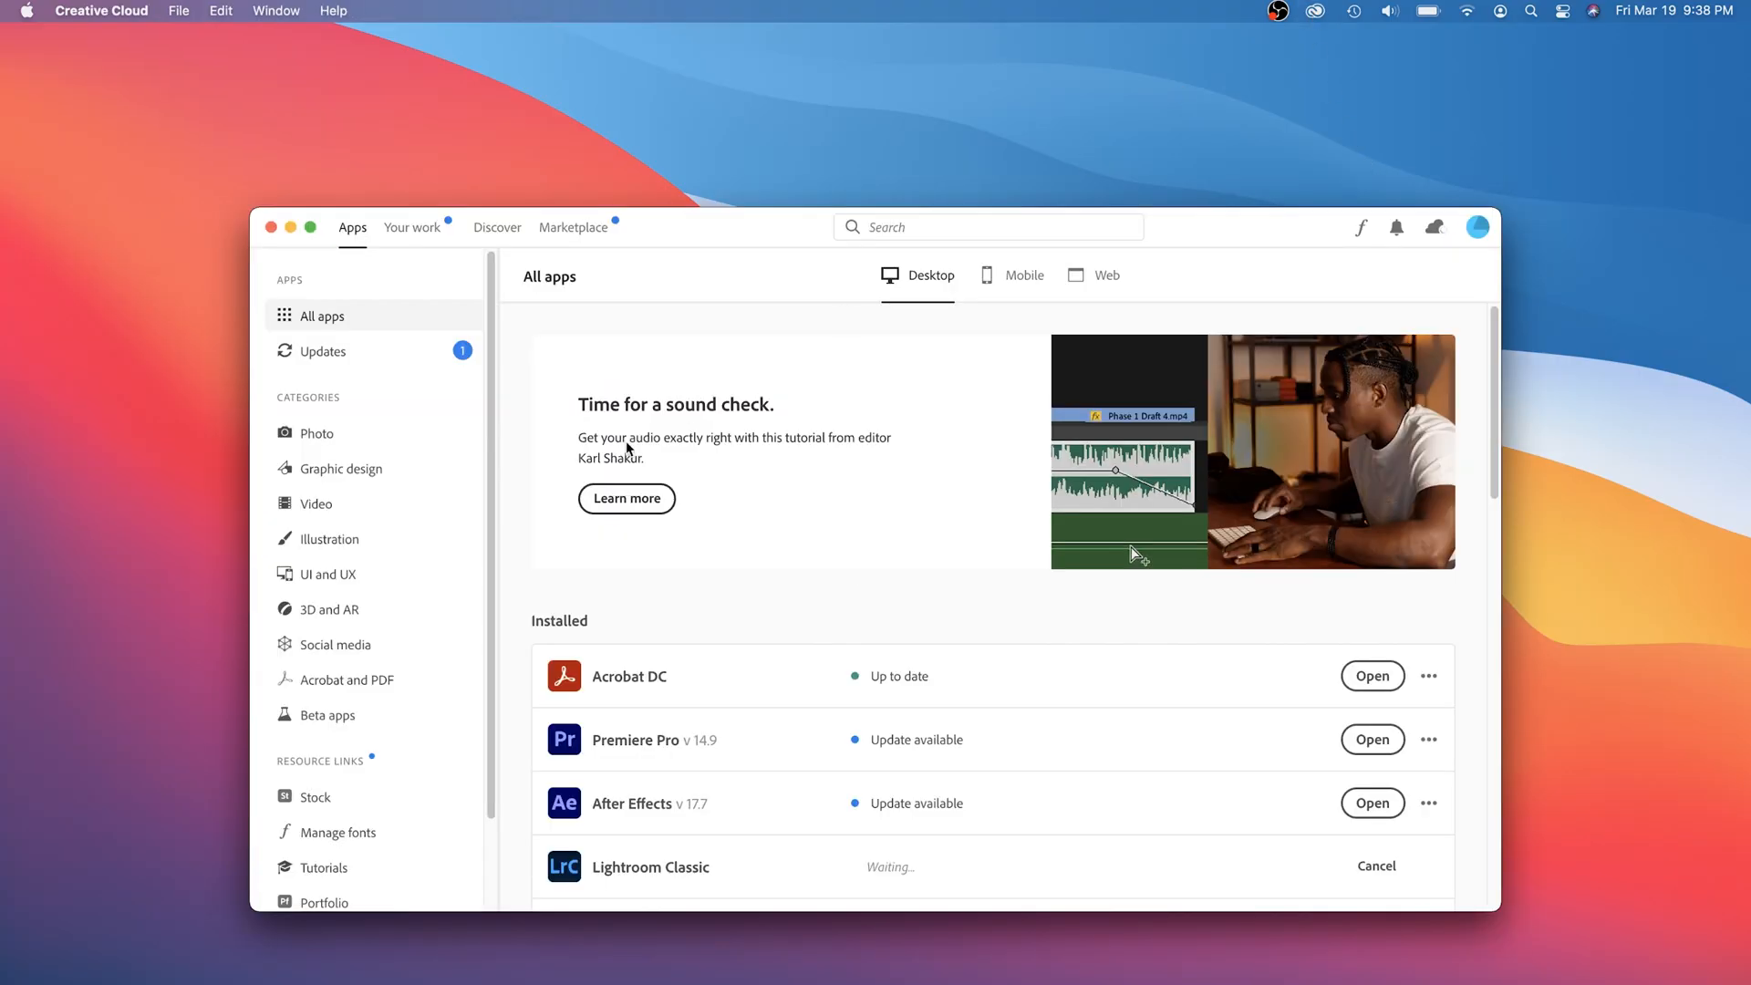
{"action": "left_click", "coordinate": [327, 715]}
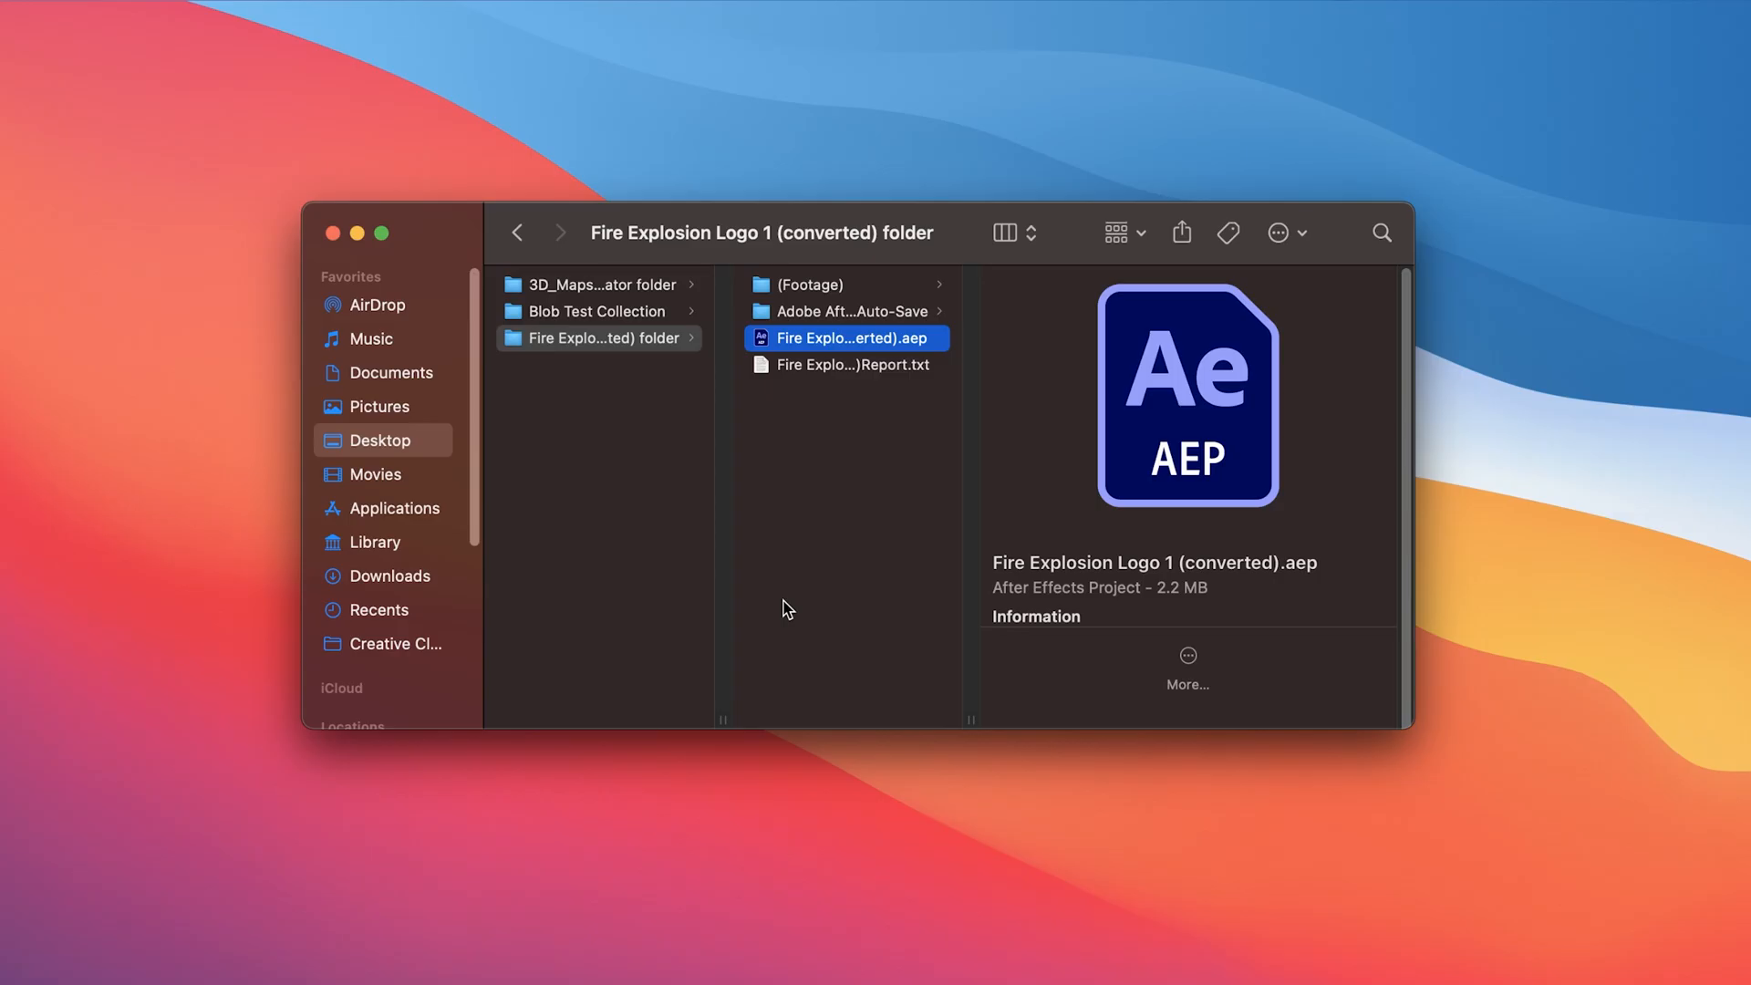
{"action": "left_click", "coordinate": [853, 338]}
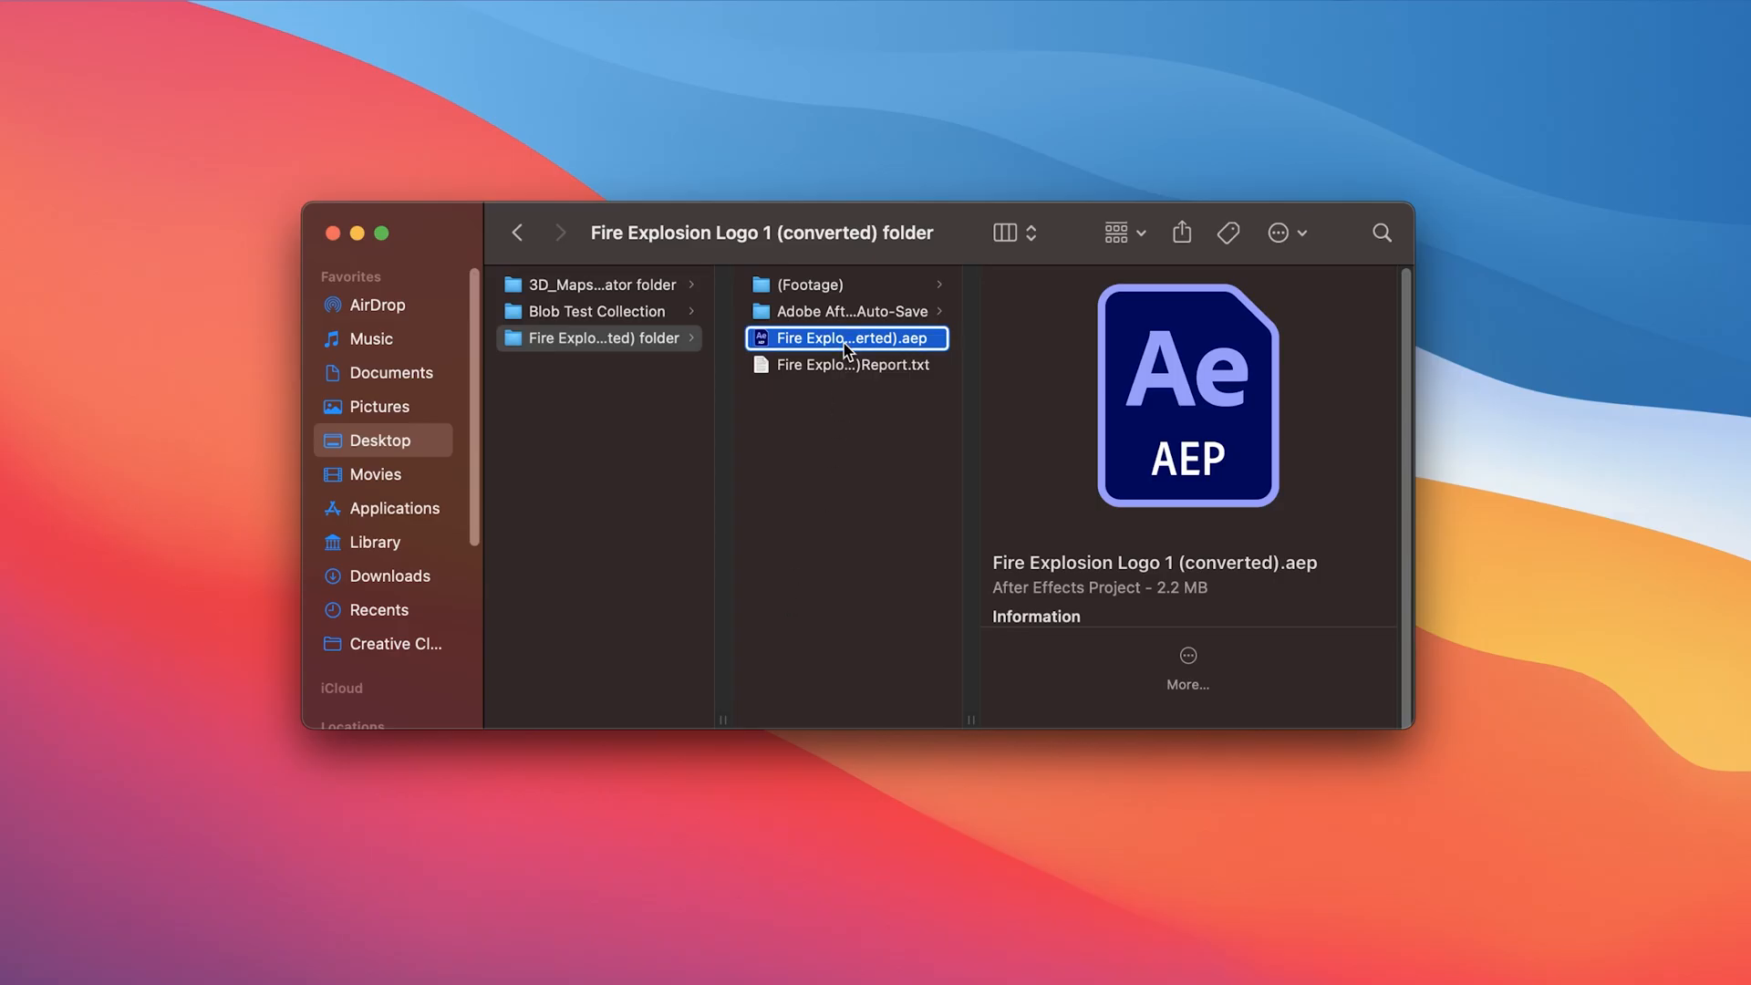
{"action": "right_click", "coordinate": [846, 338]}
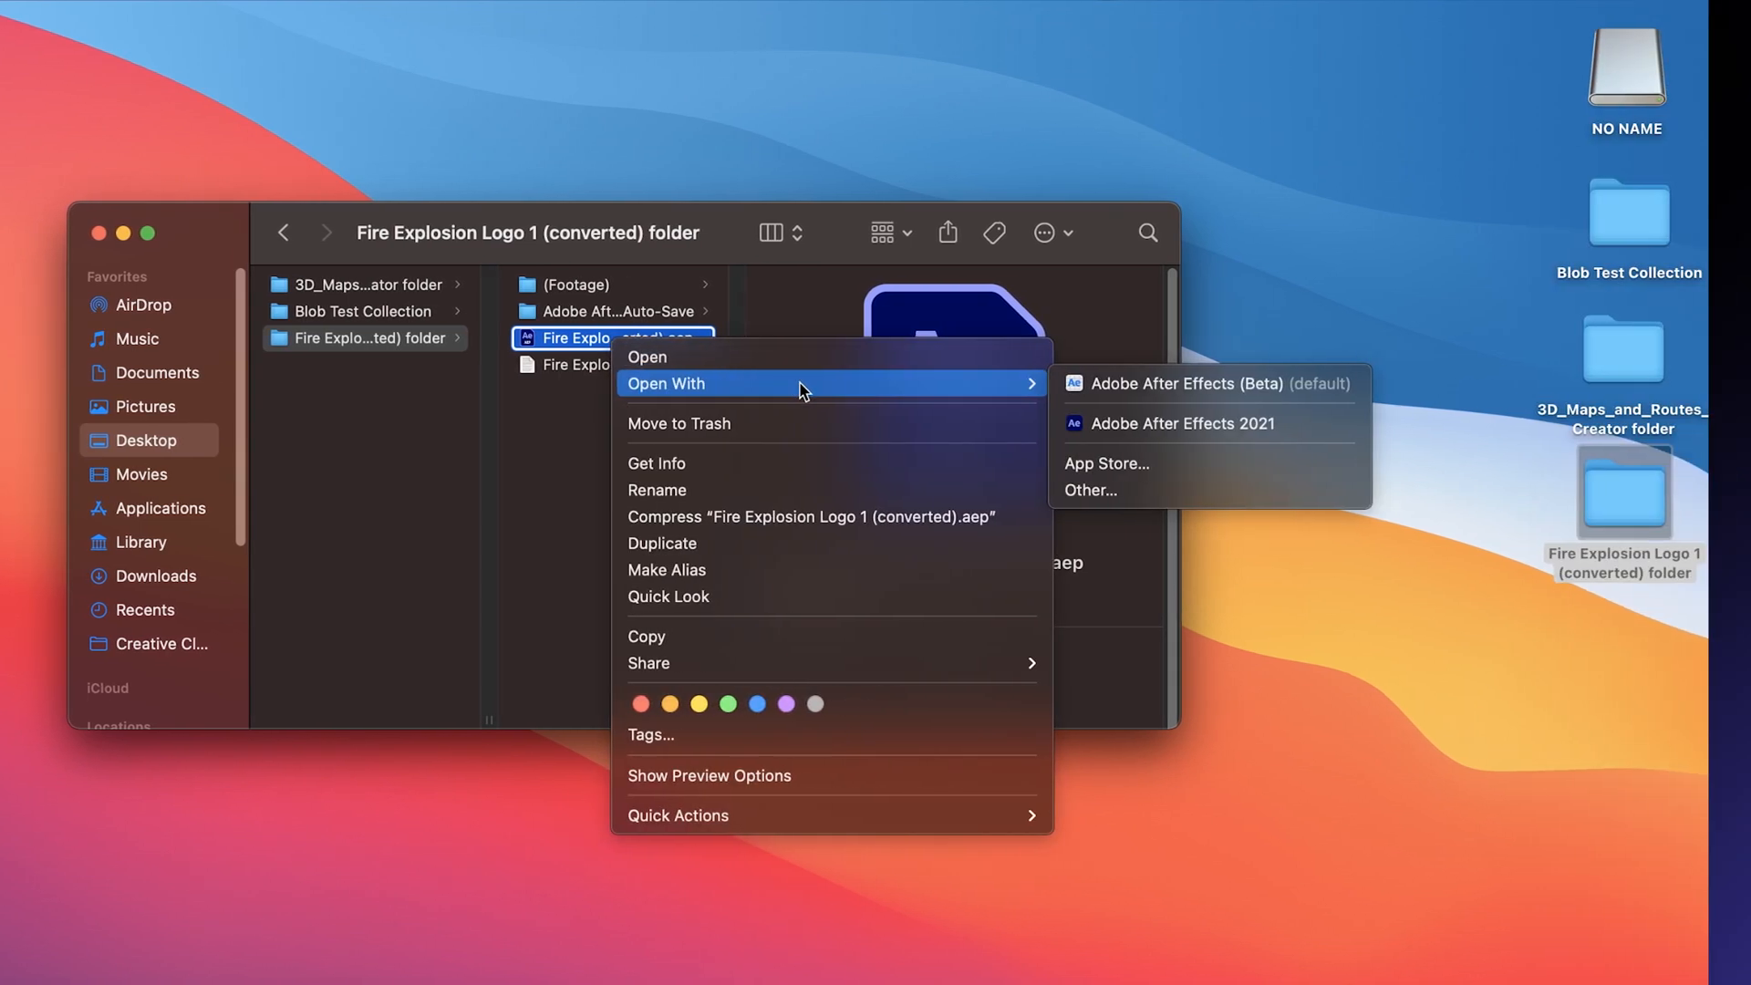
{"action": "left_click", "coordinate": [1187, 384]}
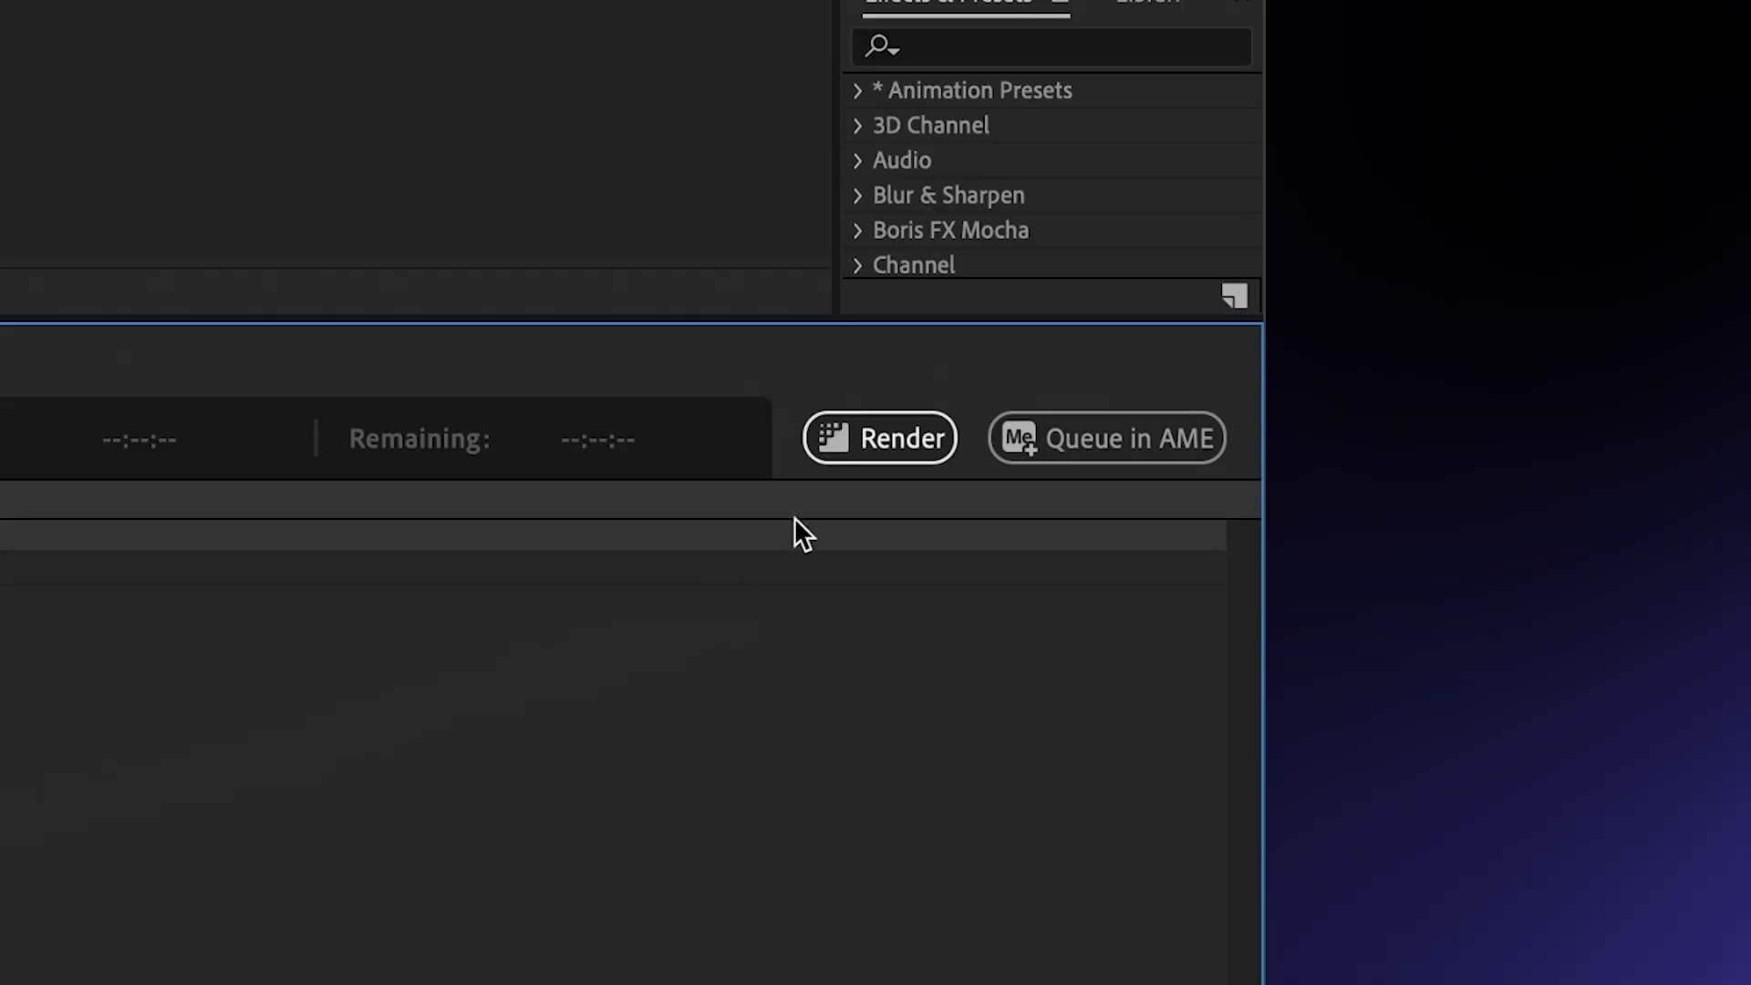
{"action": "left_click", "coordinate": [880, 437]}
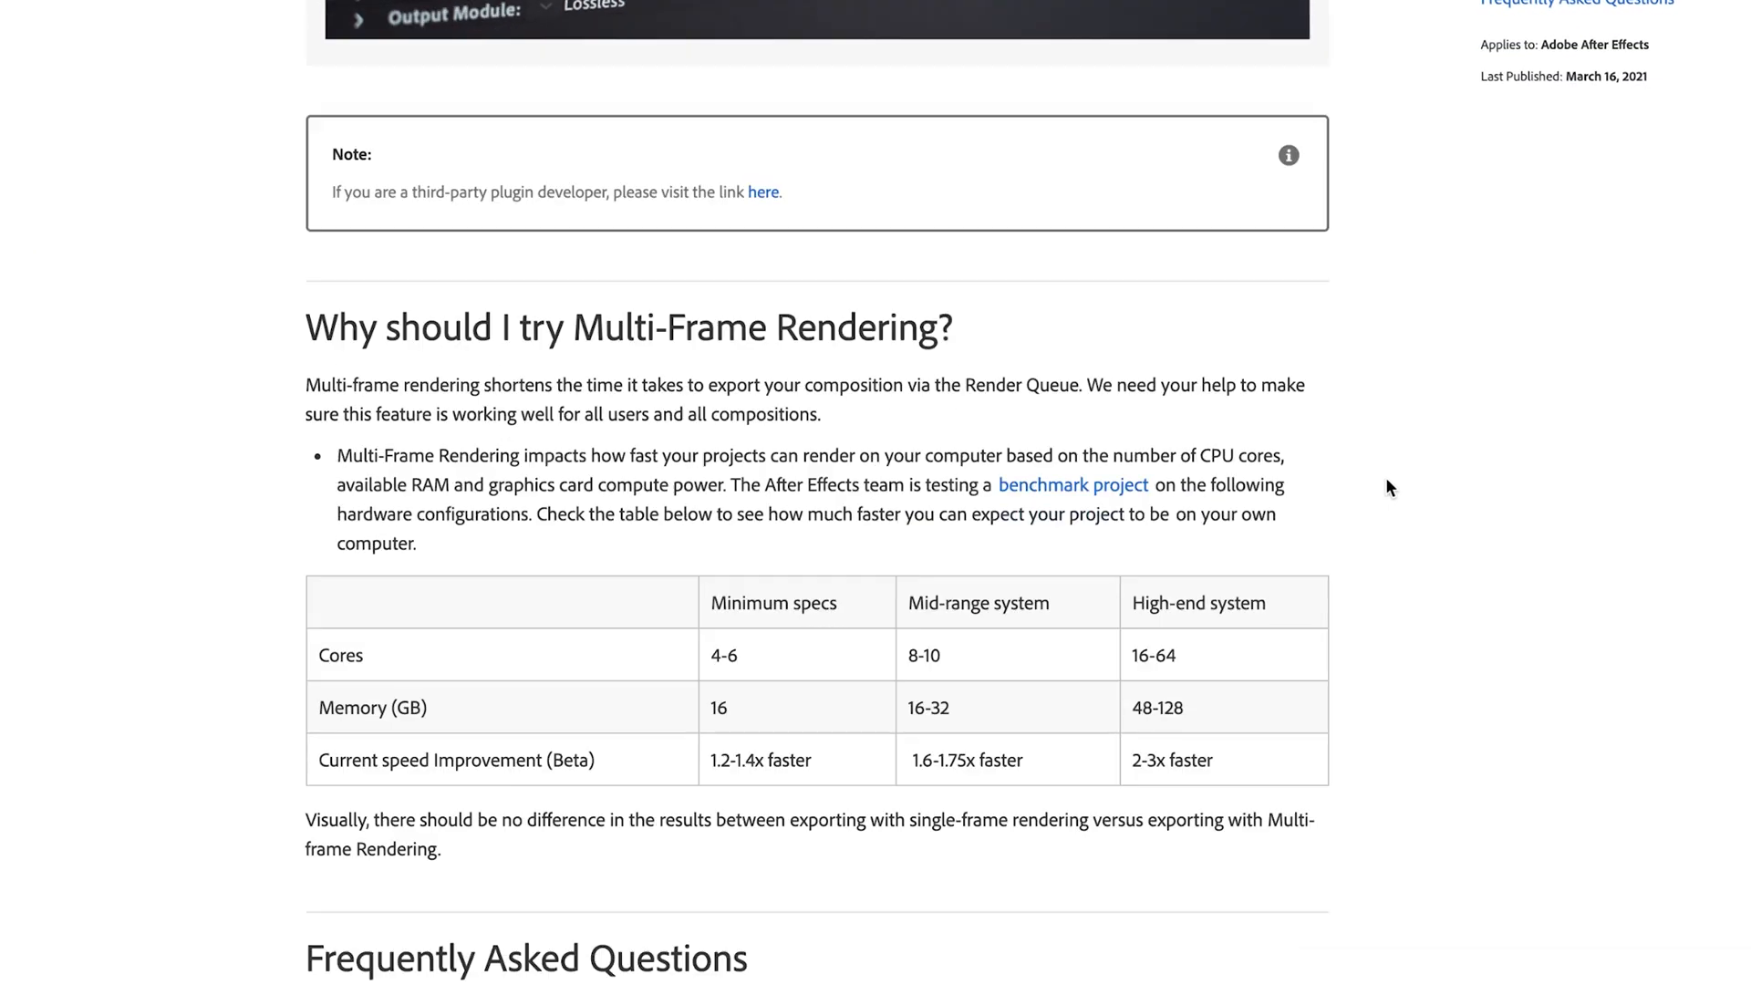
Step: Read the Multi-Frame Rendering article, then reopen the converted .aep with After Effects (Beta)
{"action": "scroll", "scroll_direction": "down", "scroll_amount": 3}
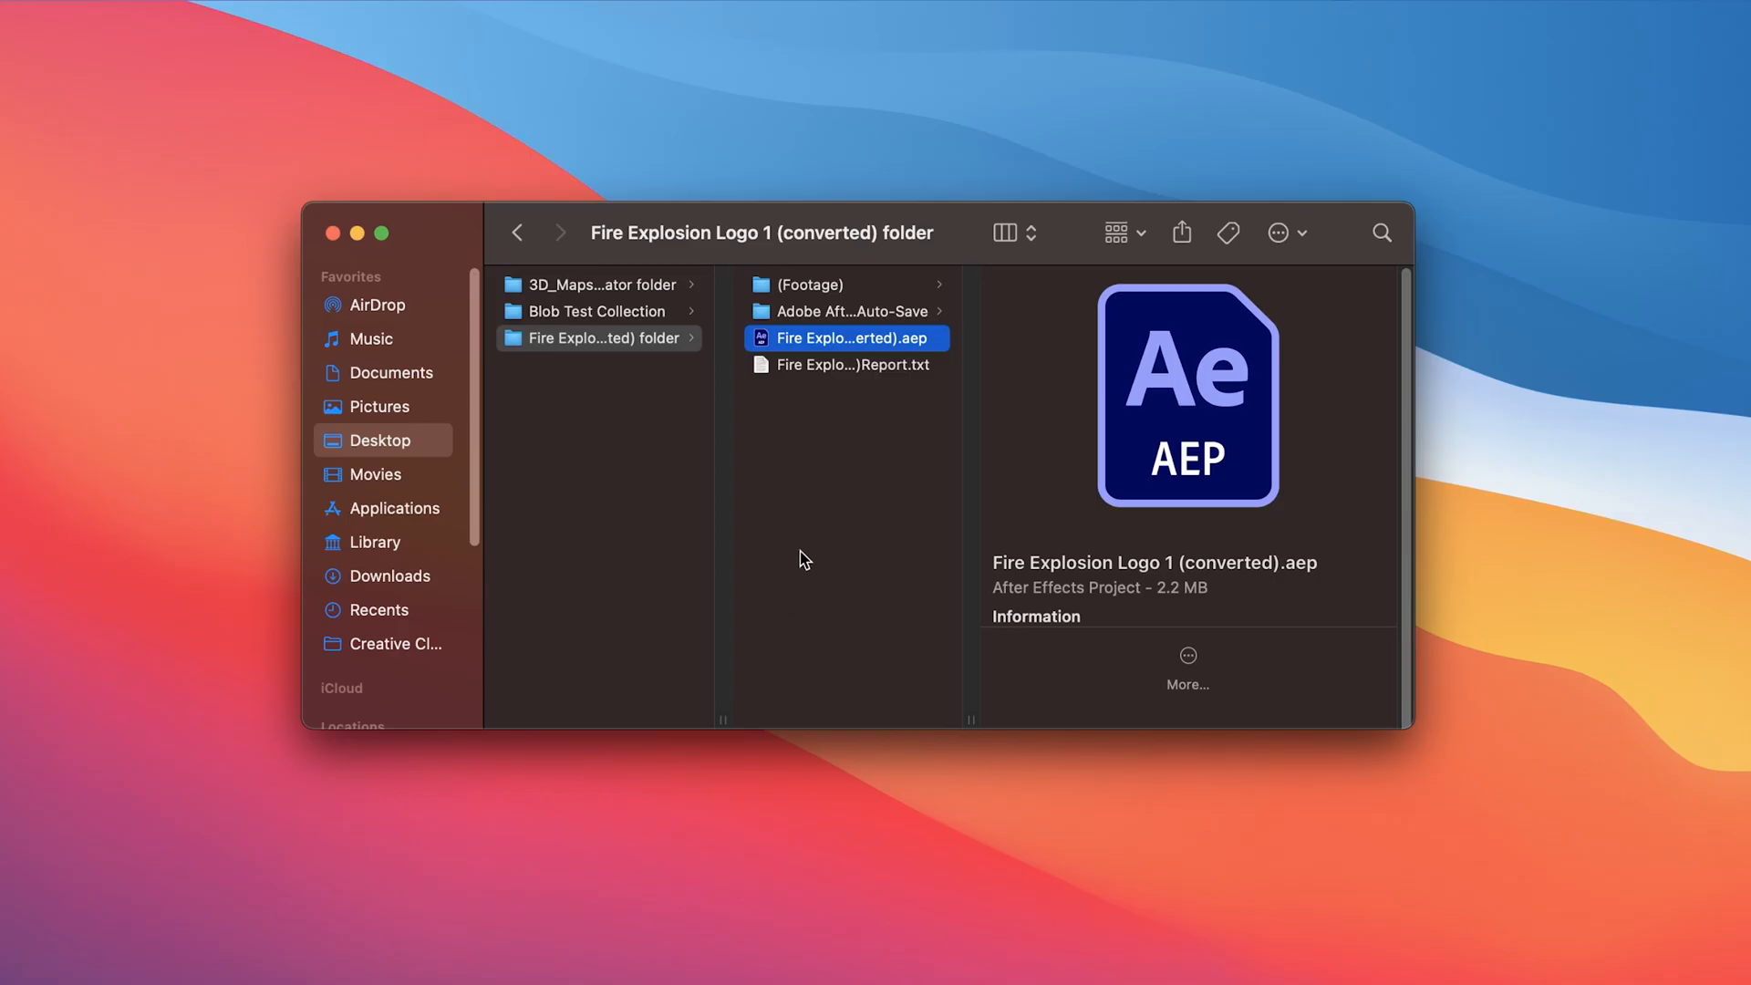
{"action": "right_click", "coordinate": [847, 338]}
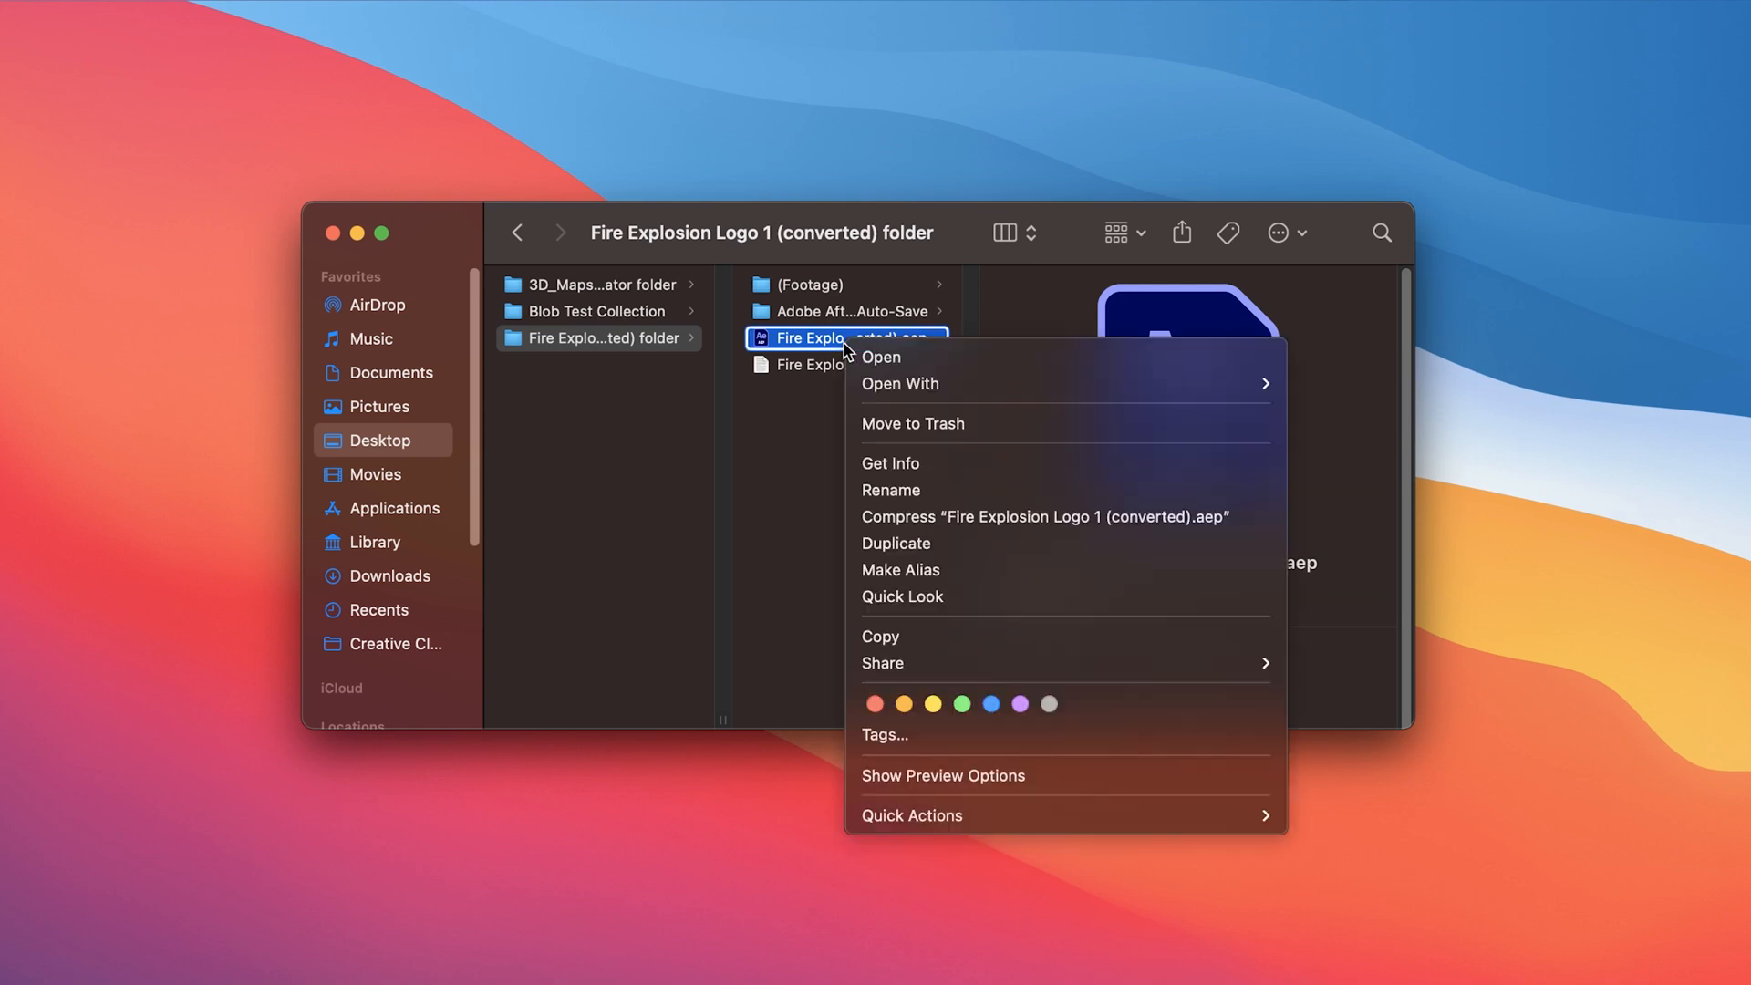
{"action": "left_click", "coordinate": [900, 384]}
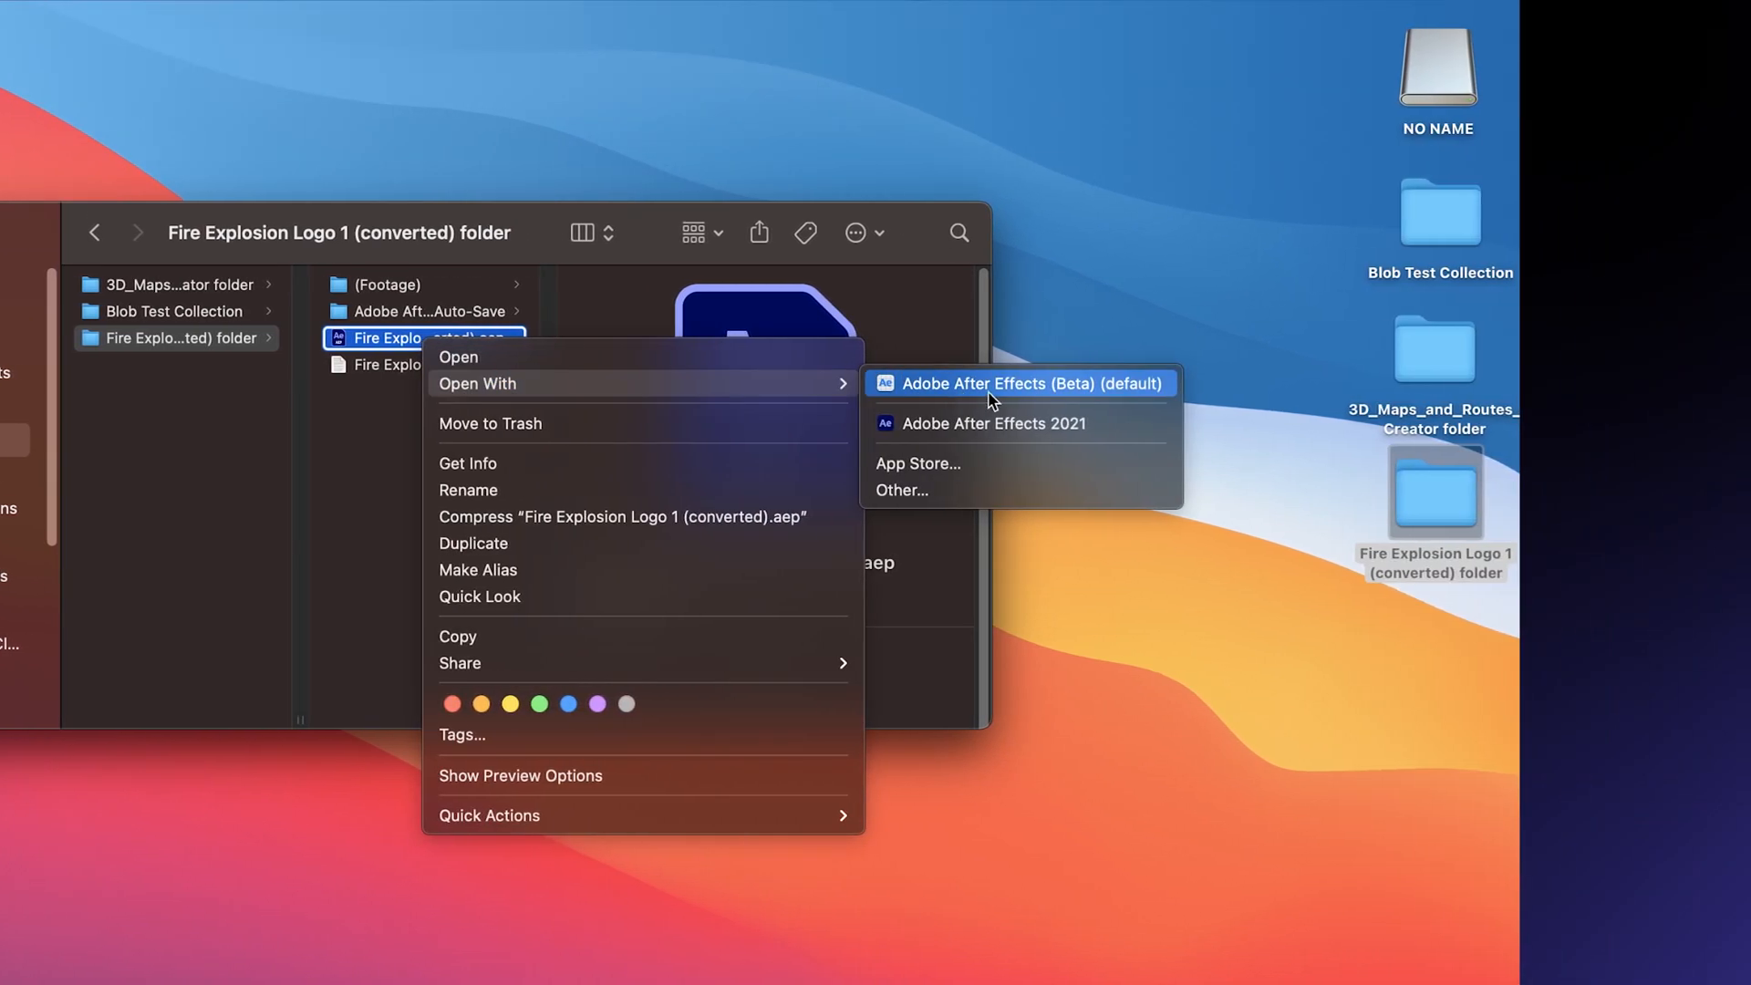
{"action": "left_click", "coordinate": [1031, 383]}
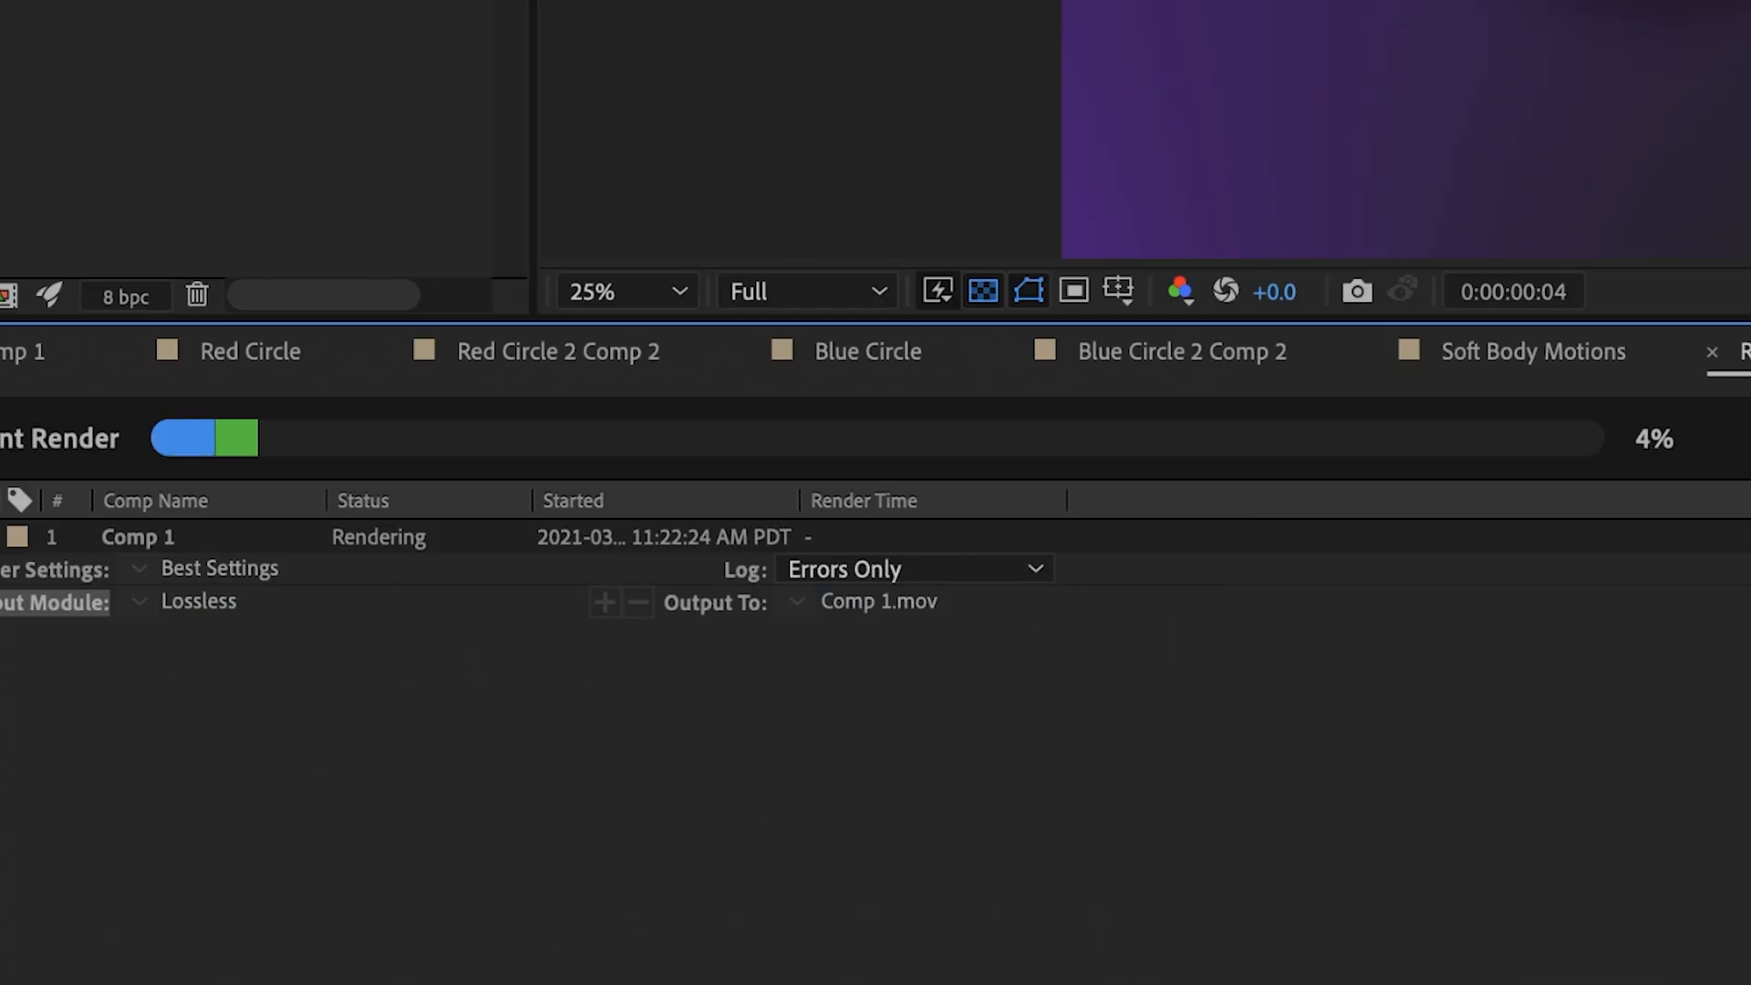